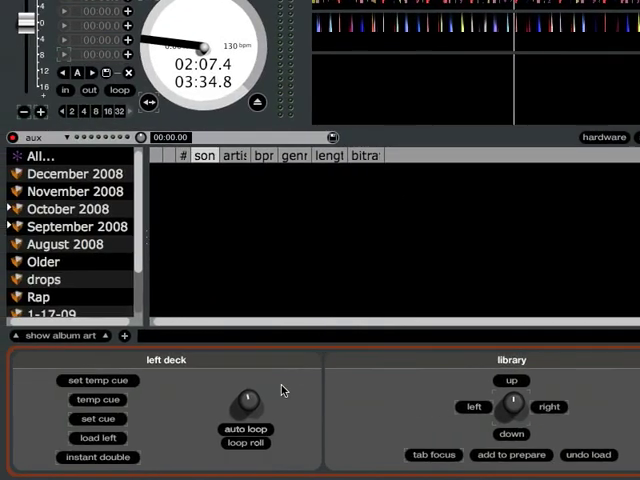
pyautogui.moveTo(248, 404)
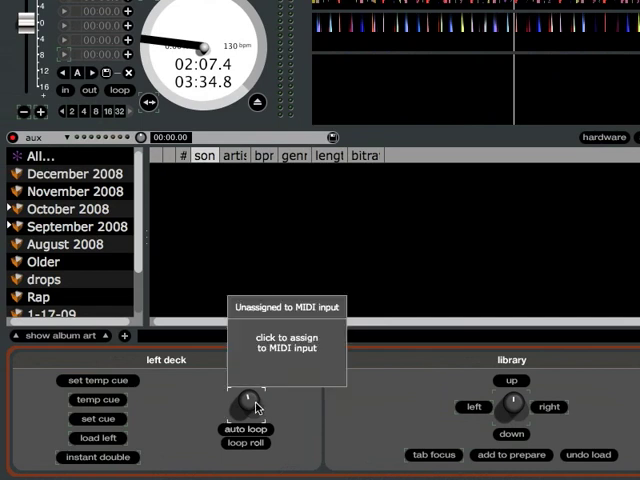
pyautogui.moveTo(256, 404)
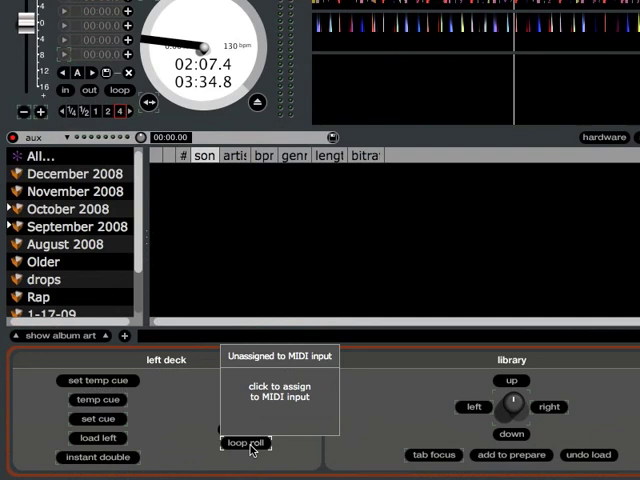
# Assign the left deck's loop roll button to a MIDI hardware control
pyautogui.click(244, 444)
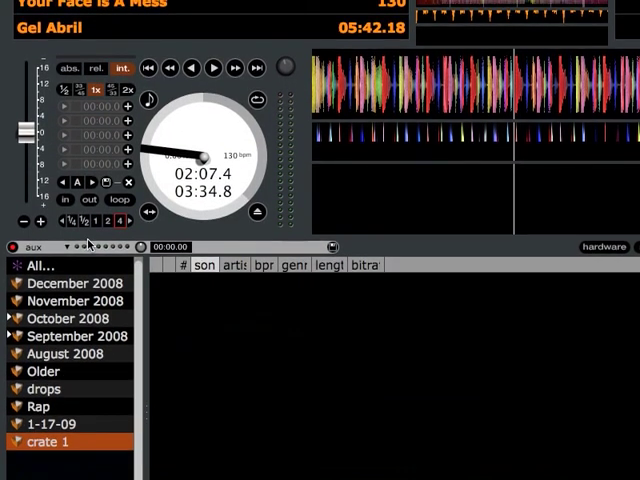
# Select an individual loop length button so it awaits MIDI input assignment
pyautogui.click(148, 220)
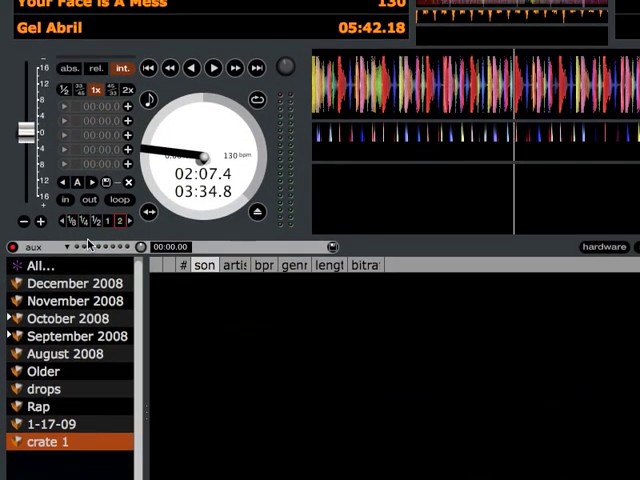
pyautogui.click(140, 222)
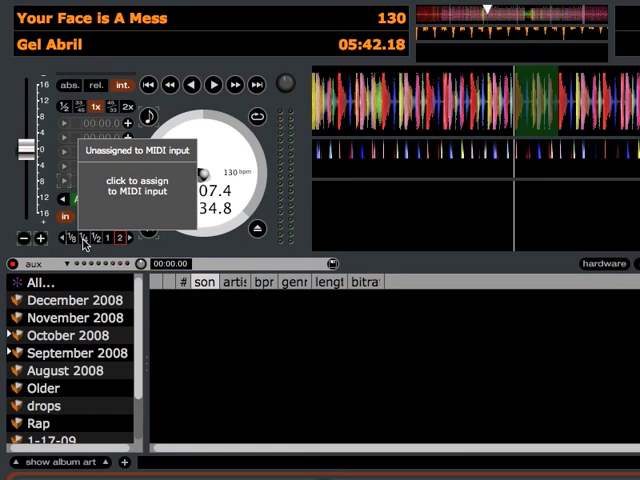
# Assign a further loop length to MIDI, then start playback of Your Face Is A Mess
pyautogui.click(132, 190)
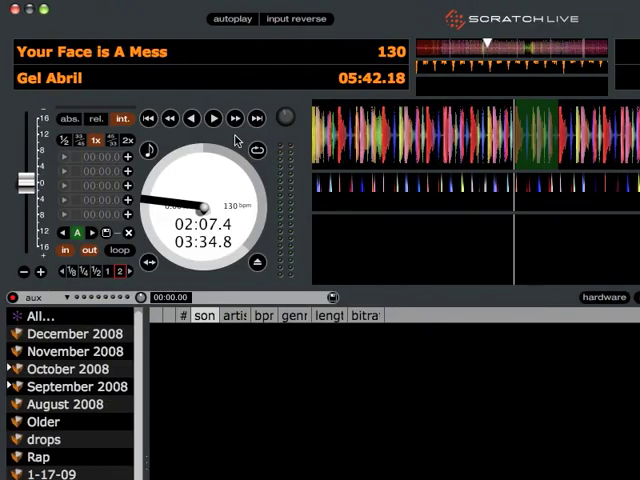
pyautogui.click(212, 118)
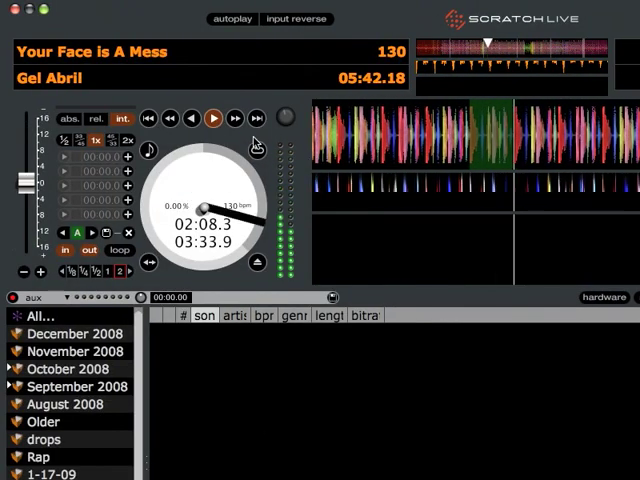